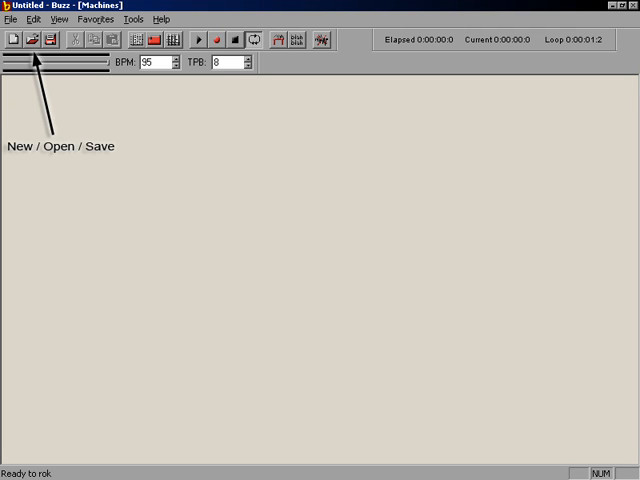
pyautogui.moveTo(96, 40)
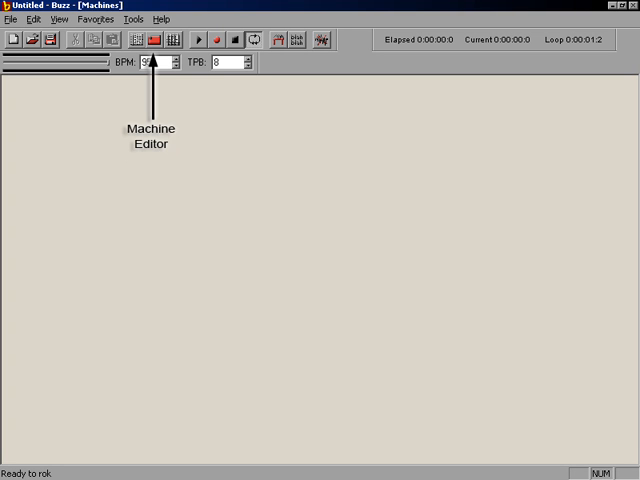
pyautogui.moveTo(168, 40)
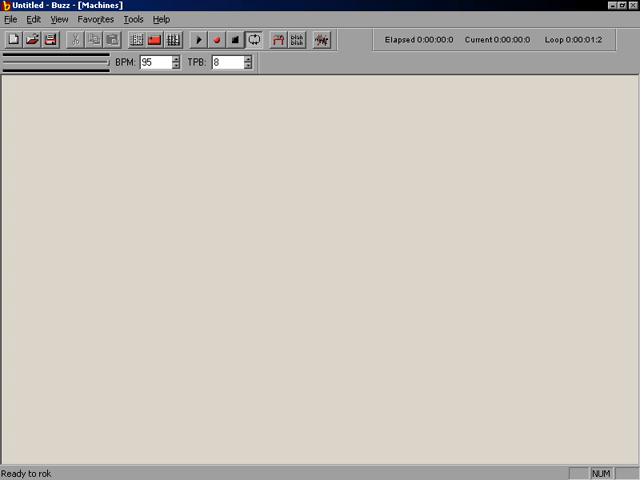
pyautogui.moveTo(252, 40)
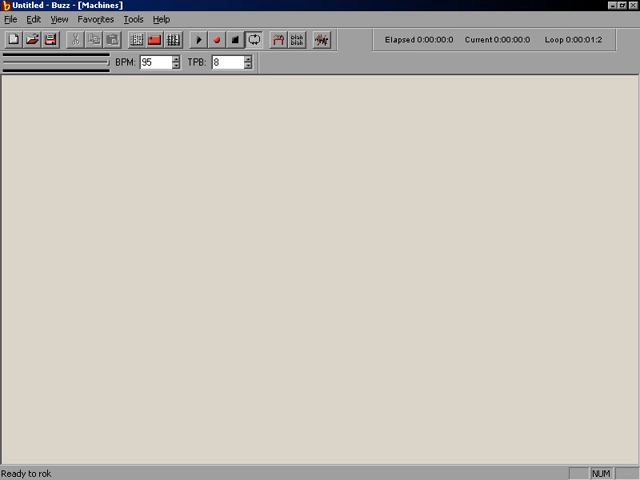
pyautogui.moveTo(280, 40)
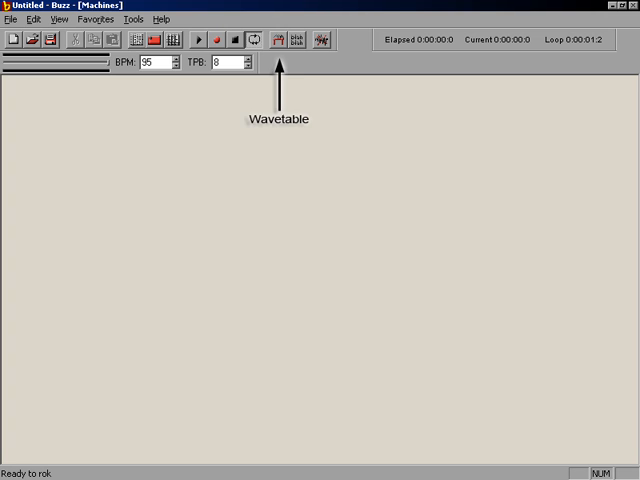
pyautogui.moveTo(324, 40)
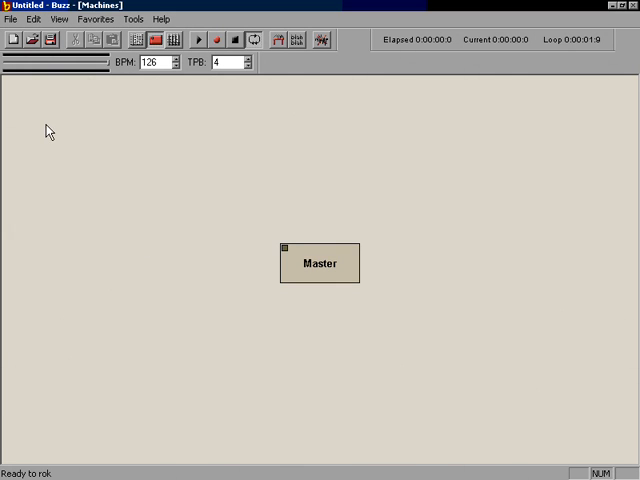
# Step: Add an FSM Infector synthesizer from the Gen > Synthesizers > Subtractive menu
pyautogui.rightClick(48, 130)
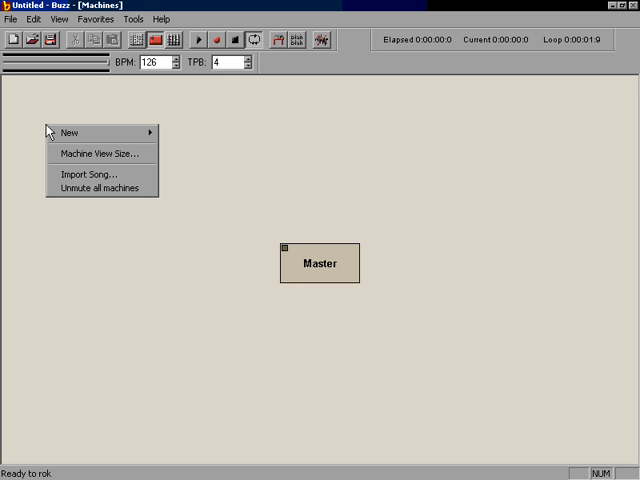
pyautogui.moveTo(120, 132)
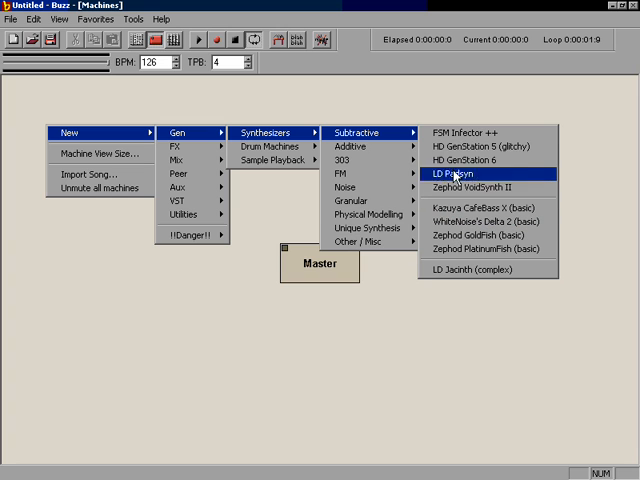
pyautogui.moveTo(476, 136)
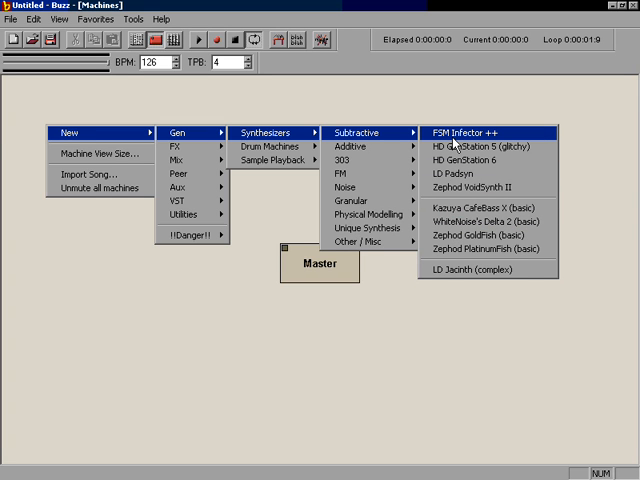
pyautogui.click(464, 124)
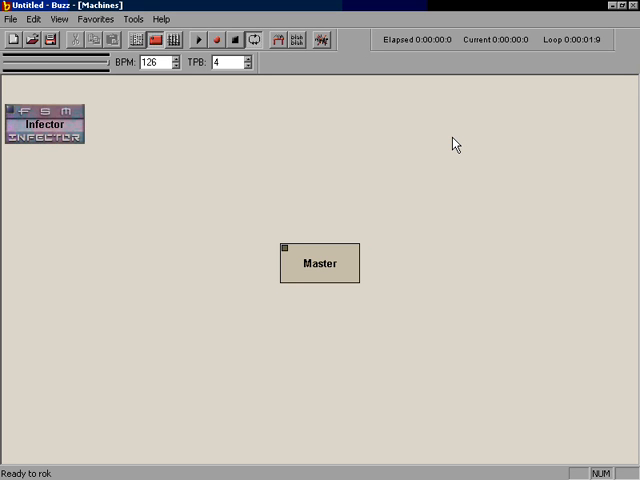
# Step: Toggle the Skins option off under the View menu
pyautogui.click(76, 24)
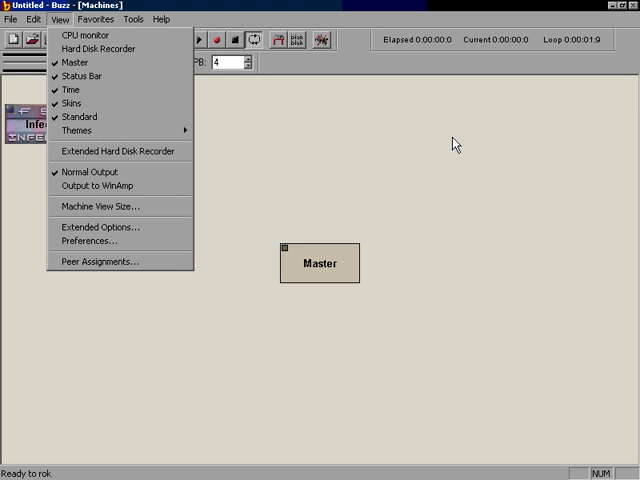
pyautogui.moveTo(72, 104)
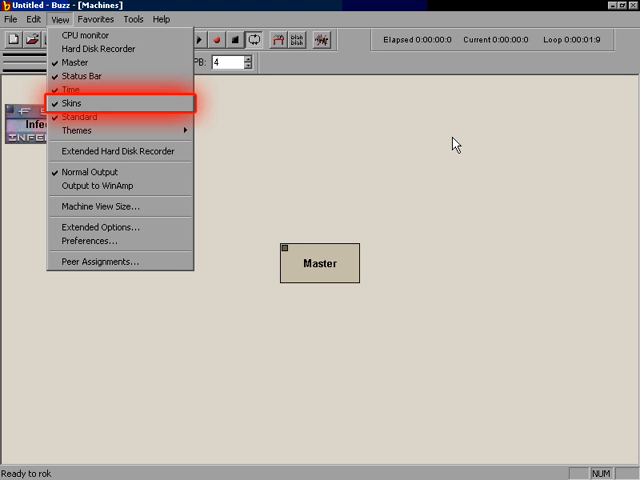
pyautogui.click(72, 104)
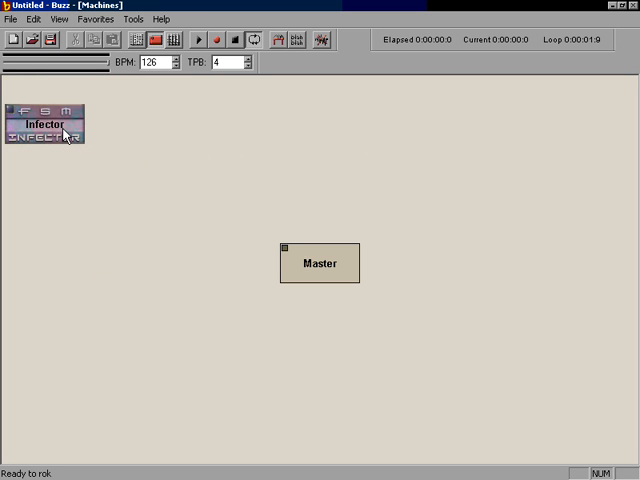
# Step: Move Infector beside Master and wire its output into Master
pyautogui.moveTo(64, 126); pyautogui.dragTo(84, 184)
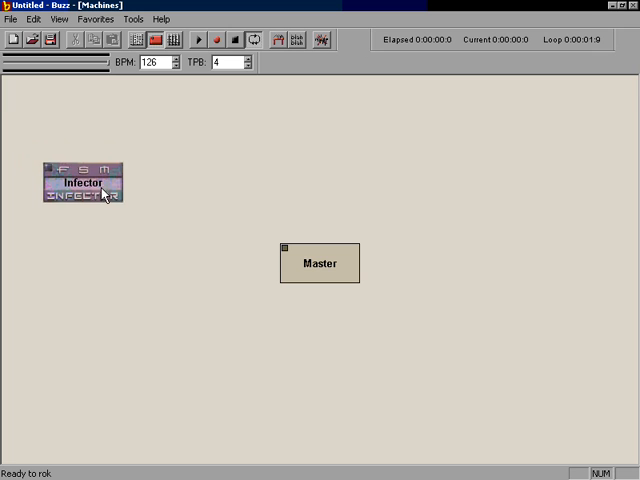
pyautogui.moveTo(84, 184); pyautogui.dragTo(158, 268)
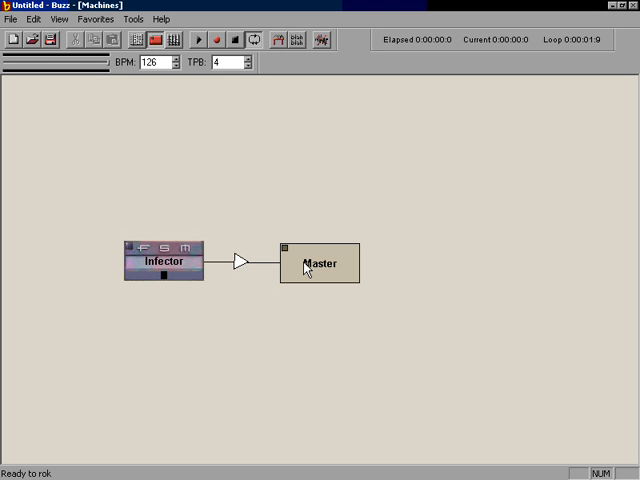
pyautogui.moveTo(392, 268)
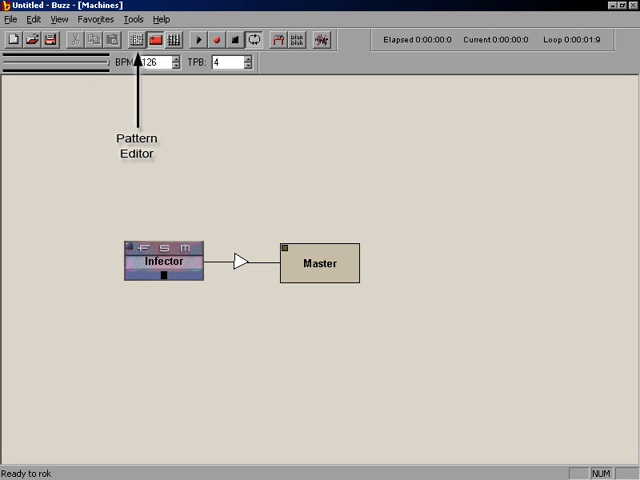
# Step: Show the Pattern Editor with Infector's pattern 00 ready for notes
pyautogui.click(132, 40)
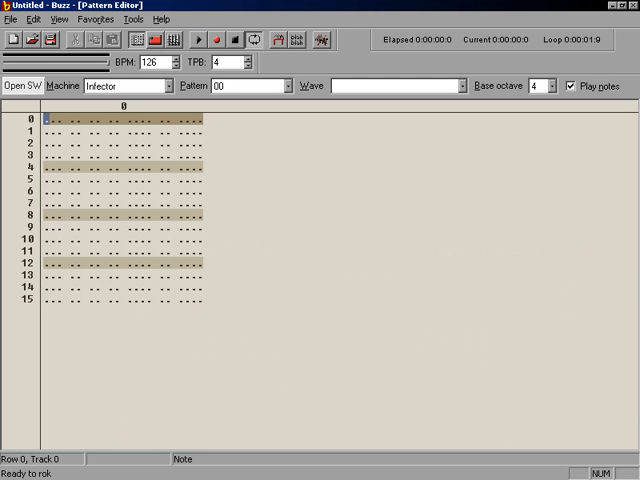
# Step: Enter a C-4 note in pattern 00 and move down to the next row
pyautogui.write('C-4')
pyautogui.click(54, 262)
pyautogui.write('D#5')
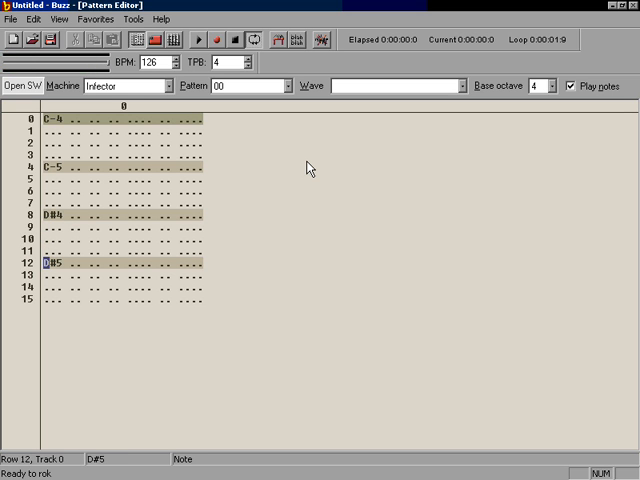
pyautogui.press('Down')
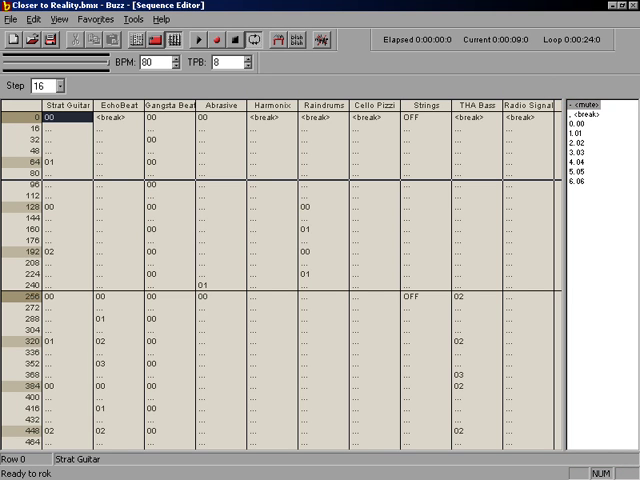
# Step: Load the example song Closer to Reality.bmx to view its sequence
pyautogui.click(180, 108)
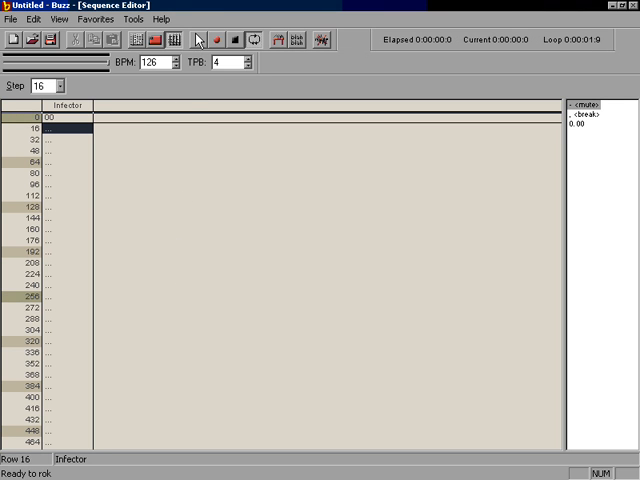
# Step: Show the Sequence Editor for the untitled song's Infector track
pyautogui.click(208, 40)
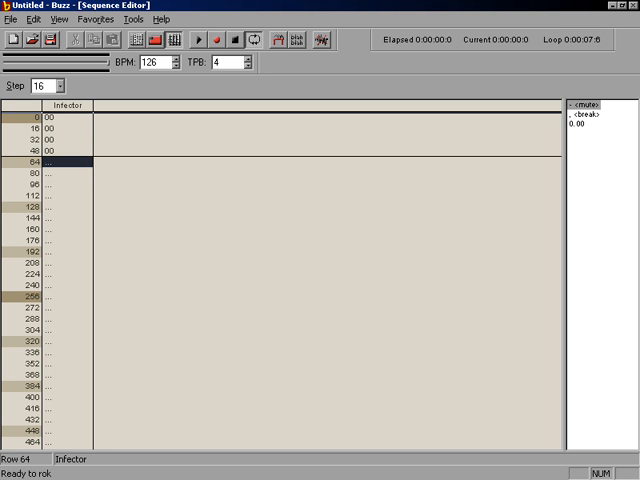
pyautogui.moveTo(204, 210)
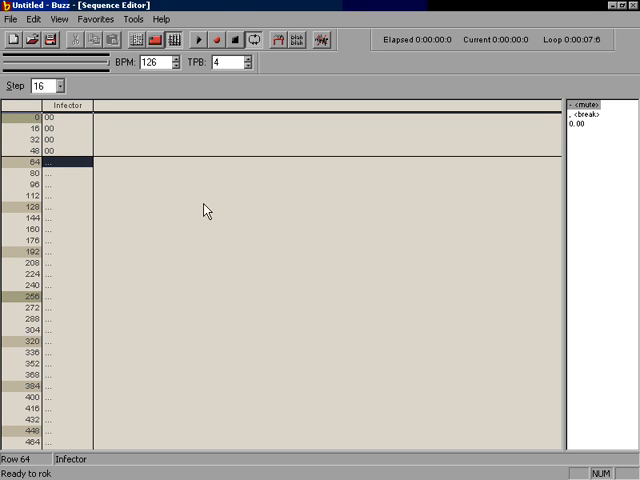
pyautogui.click(204, 36)
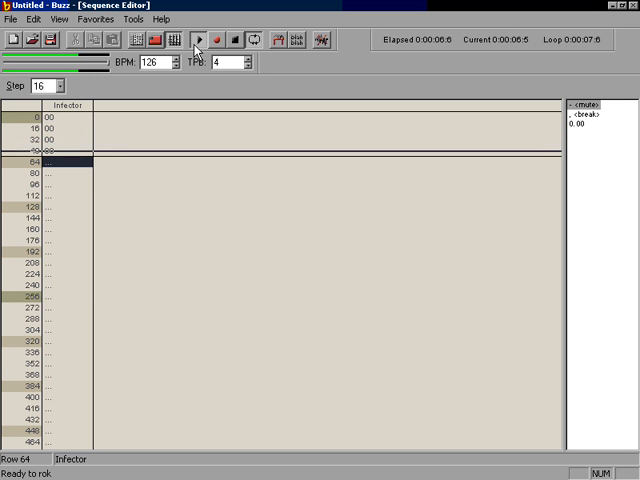
pyautogui.click(204, 40)
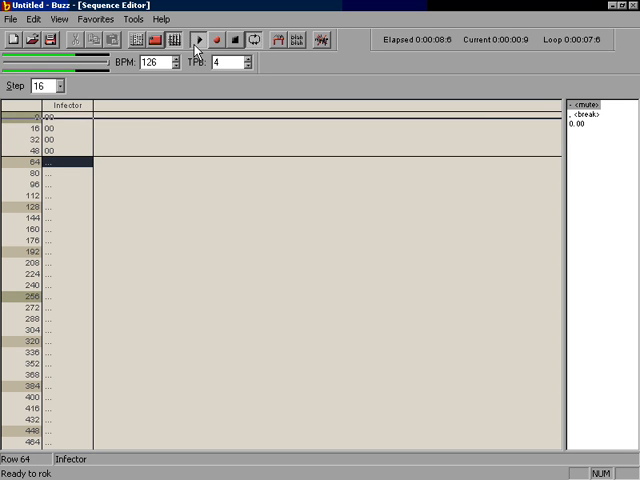
pyautogui.click(204, 40)
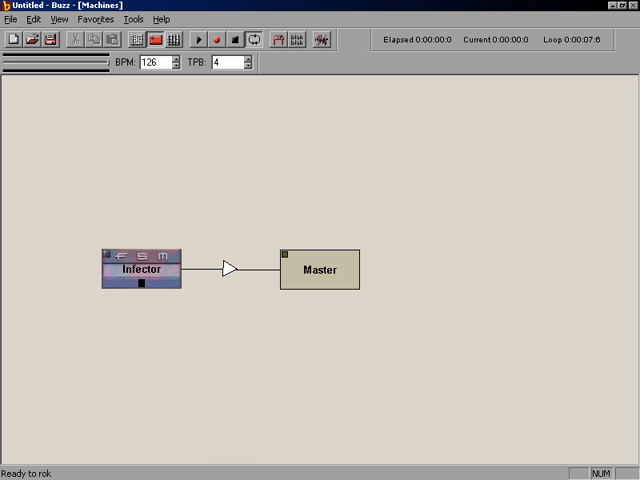
pyautogui.moveTo(286, 192)
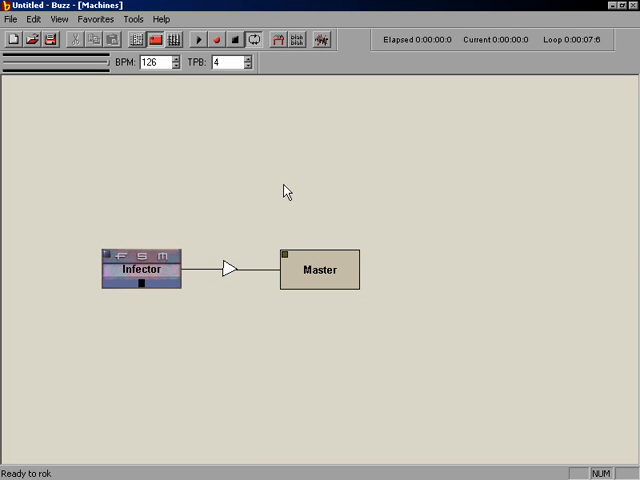
pyautogui.moveTo(230, 272)
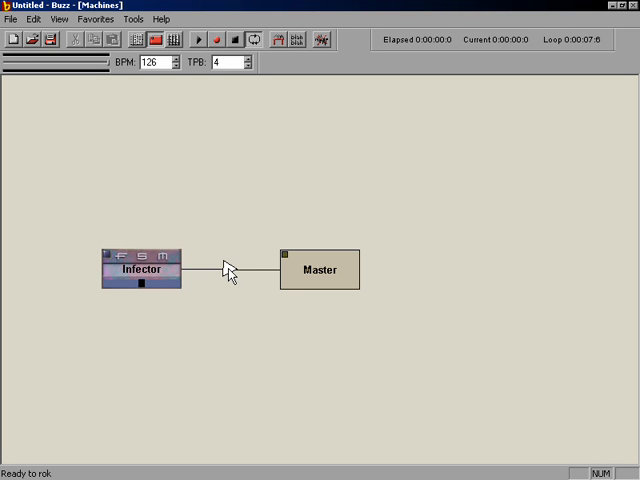
# Step: Disconnect the Infector–Master connection via its arrow menu
pyautogui.rightClick(228, 270)
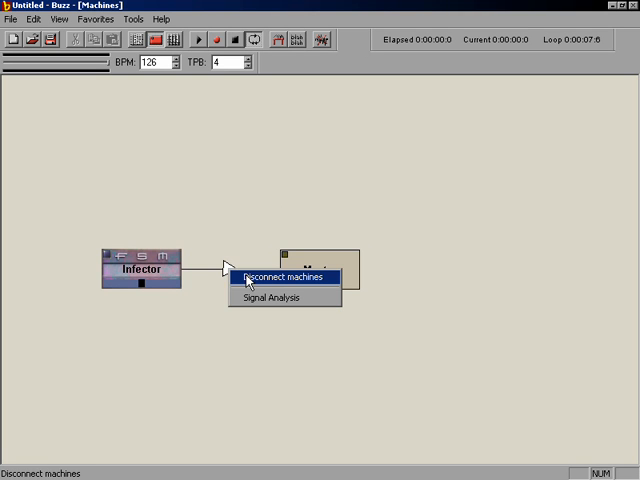
pyautogui.click(284, 276)
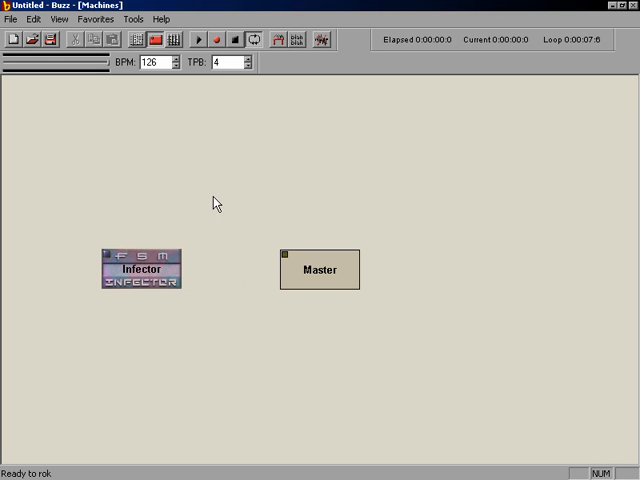
pyautogui.moveTo(208, 196)
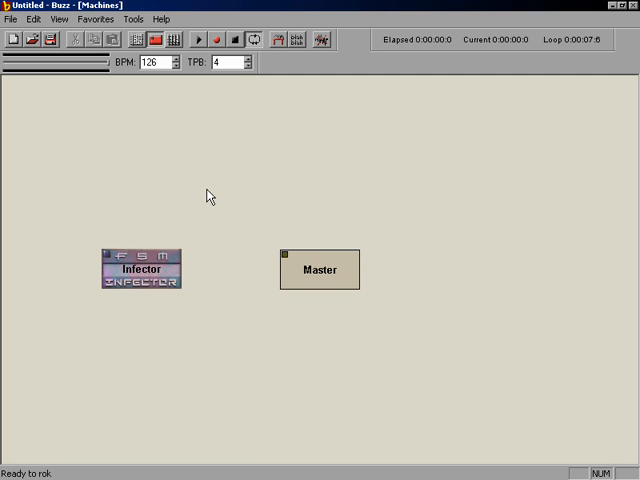
# Step: Insert a Combo delay, wire Infector → Combo → Master, and start playback
pyautogui.rightClick(208, 196)
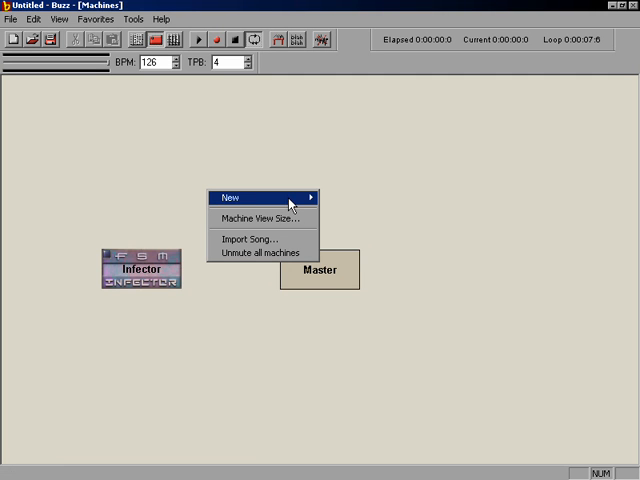
pyautogui.moveTo(336, 212)
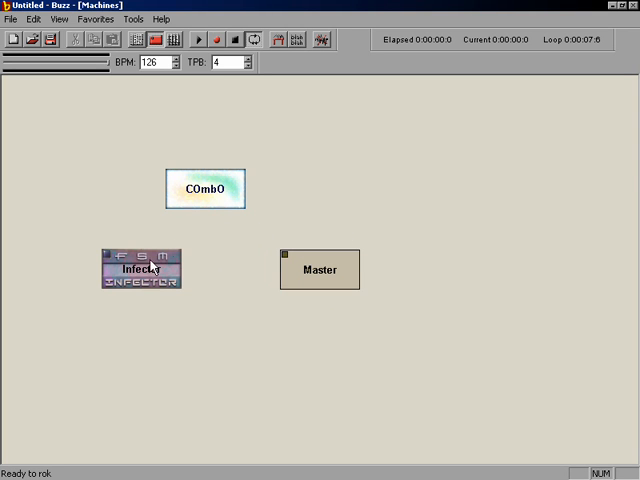
pyautogui.moveTo(140, 272)
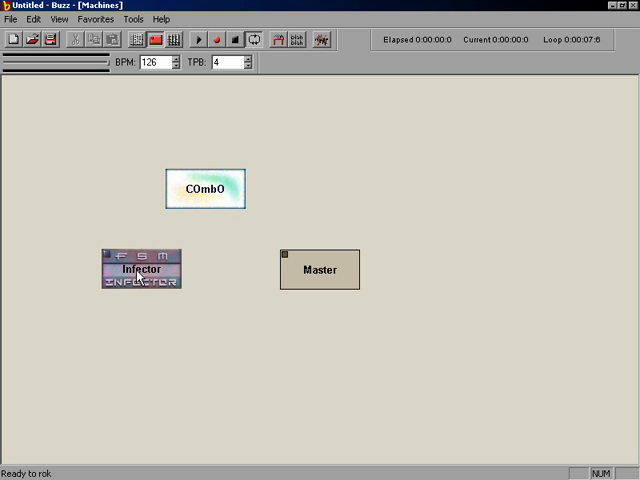
pyautogui.moveTo(140, 268); pyautogui.dragTo(204, 204)
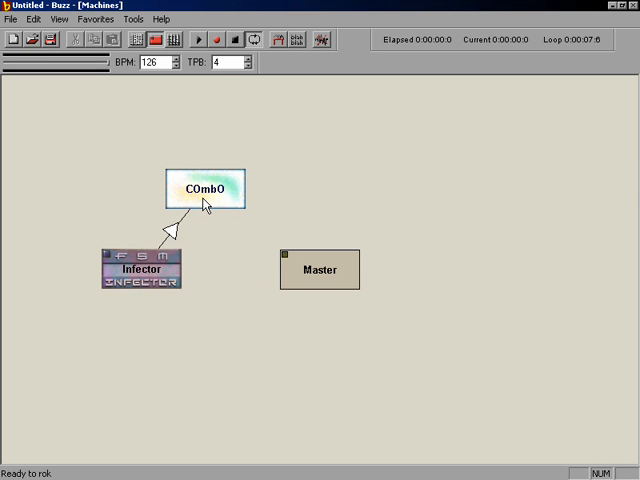
pyautogui.moveTo(210, 190); pyautogui.dragTo(320, 270)
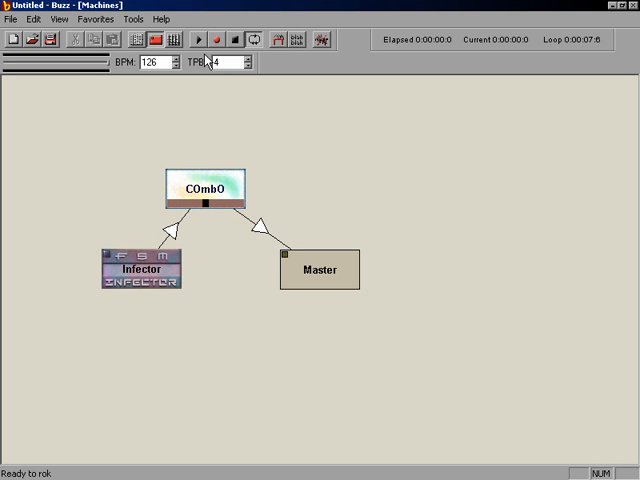
pyautogui.click(198, 40)
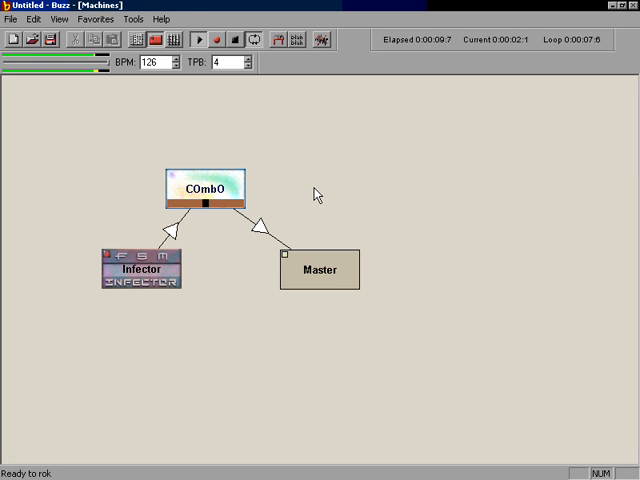
pyautogui.moveTo(184, 316)
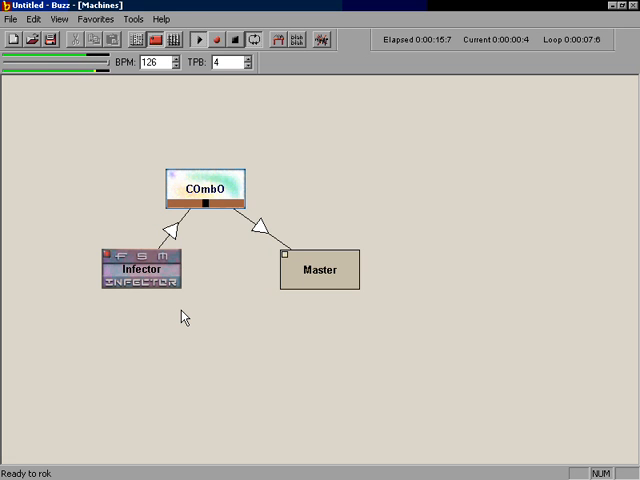
pyautogui.moveTo(150, 280)
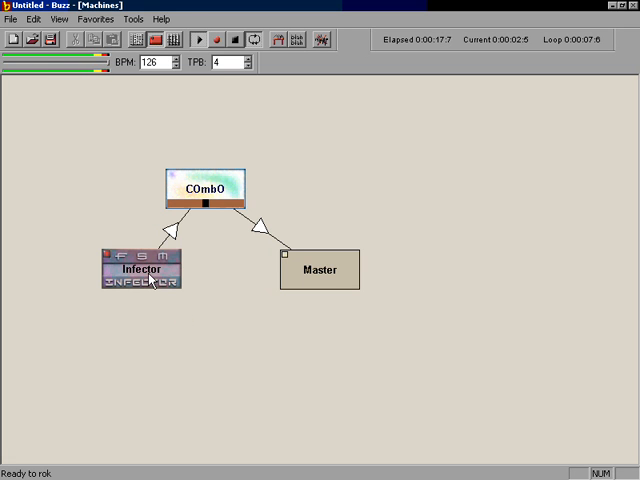
# Step: Bring up Infector's parameter window from its context menu
pyautogui.rightClick(148, 284)
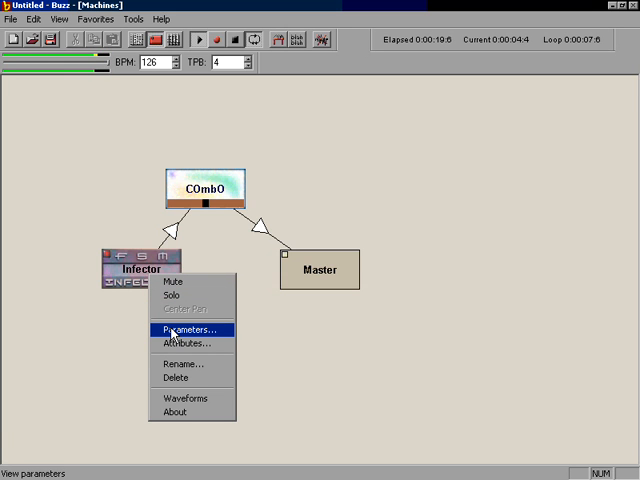
pyautogui.click(188, 330)
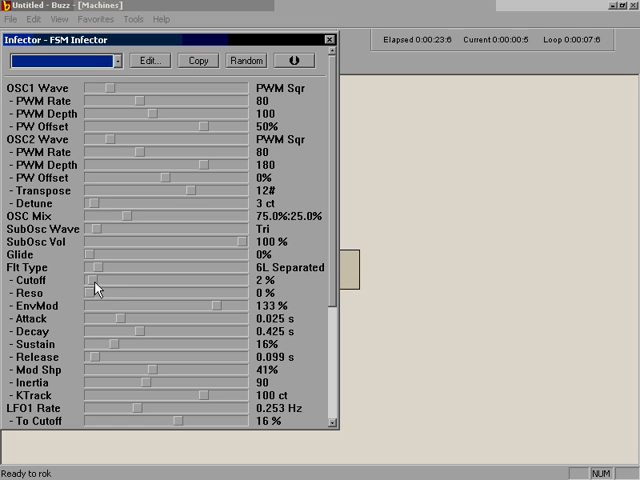
# Step: Raise the filter cutoff, load the Reese 2 preset, then lower cutoff to about half
pyautogui.moveTo(88, 290); pyautogui.dragTo(116, 290)
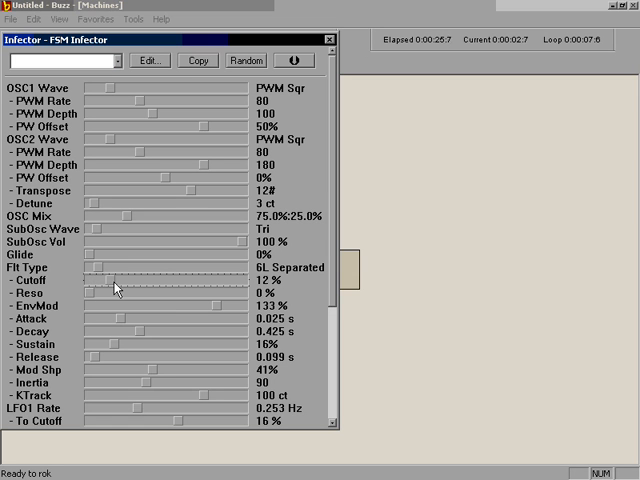
pyautogui.moveTo(116, 292); pyautogui.dragTo(190, 292)
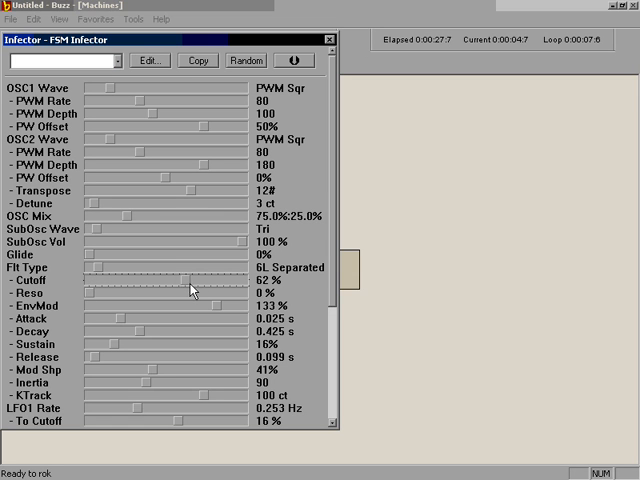
pyautogui.moveTo(192, 292); pyautogui.dragTo(140, 292)
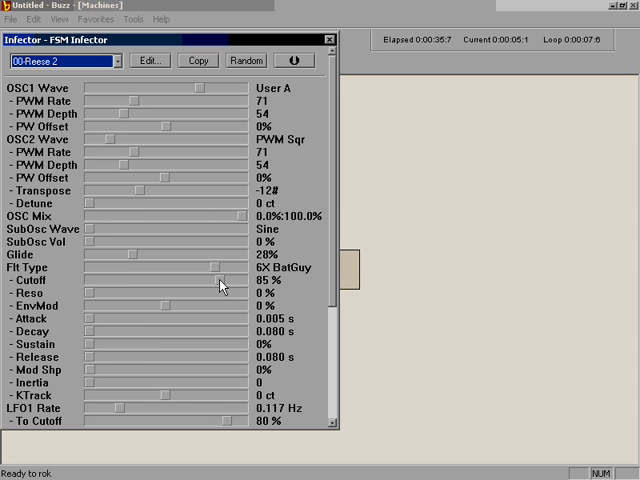
pyautogui.moveTo(216, 280); pyautogui.dragTo(170, 280)
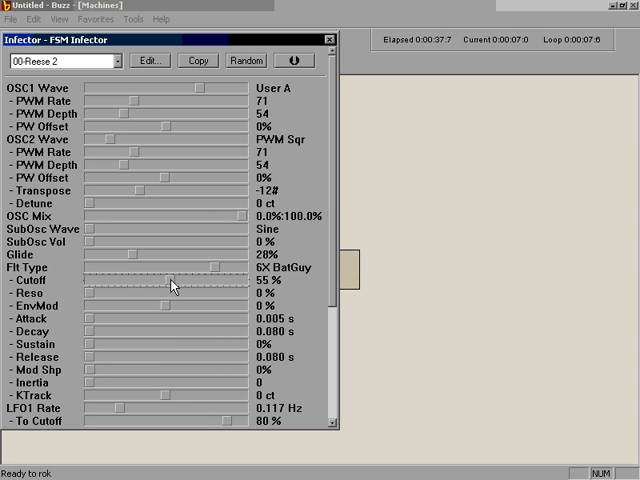